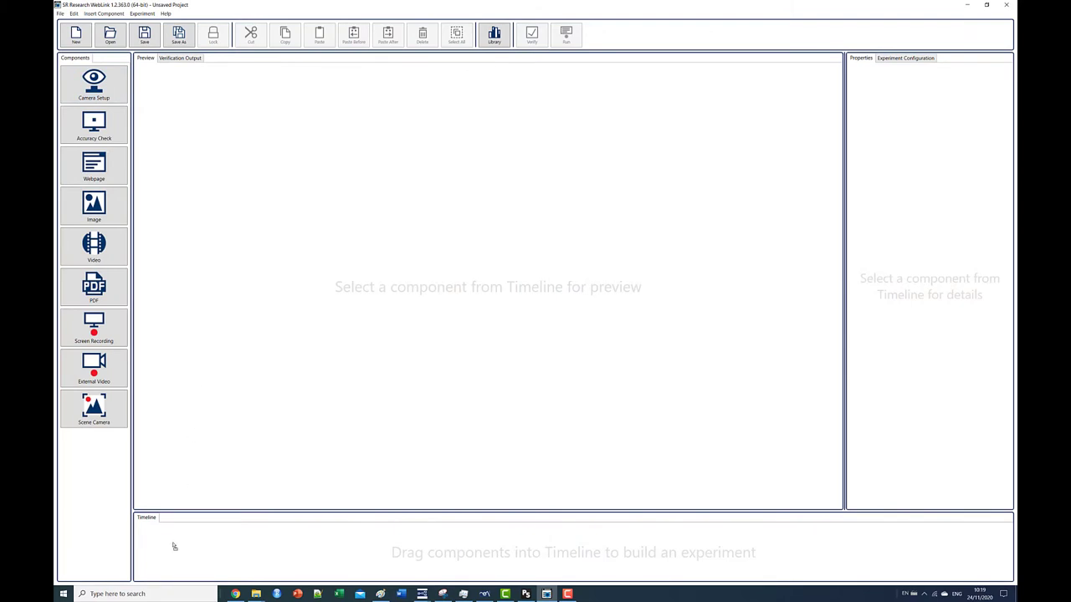
Add Camera Setup to the timeline, then Scene Camera after it
{"action": "left_click_drag", "start_coordinate": [94, 83], "coordinate": [159, 547]}
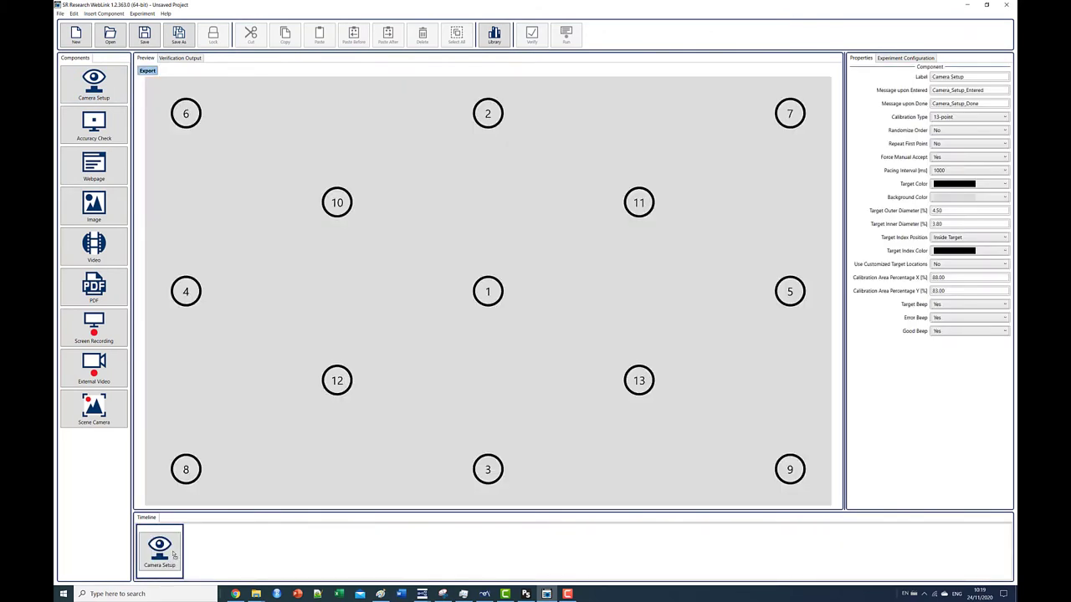
{"action": "left_click", "coordinate": [94, 408]}
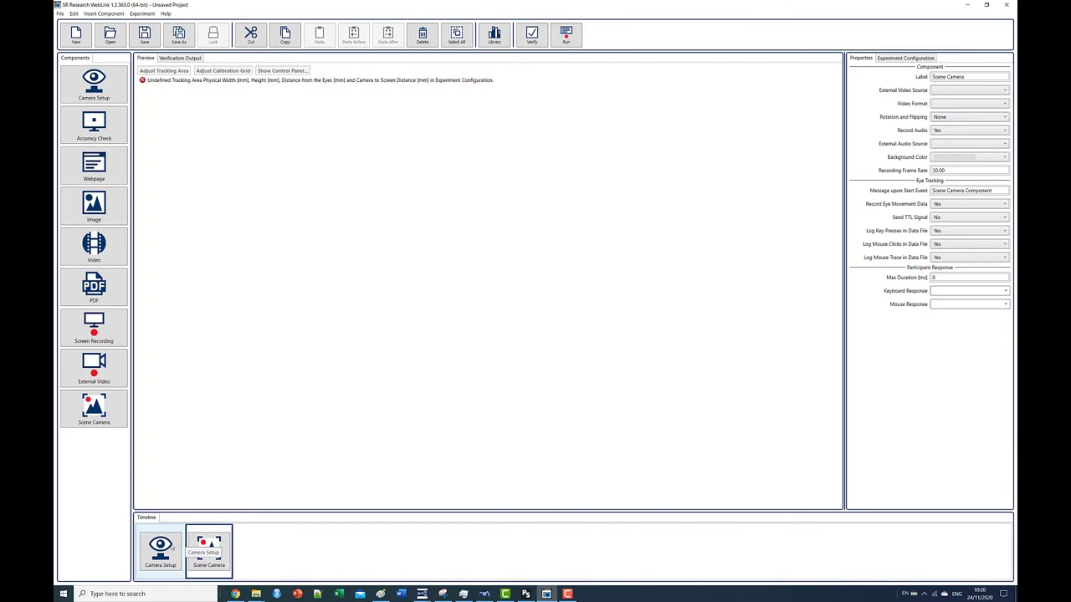
Switch Camera Setup to 5-point calibration and show Scene Camera's external video sources
{"action": "left_click", "coordinate": [159, 551]}
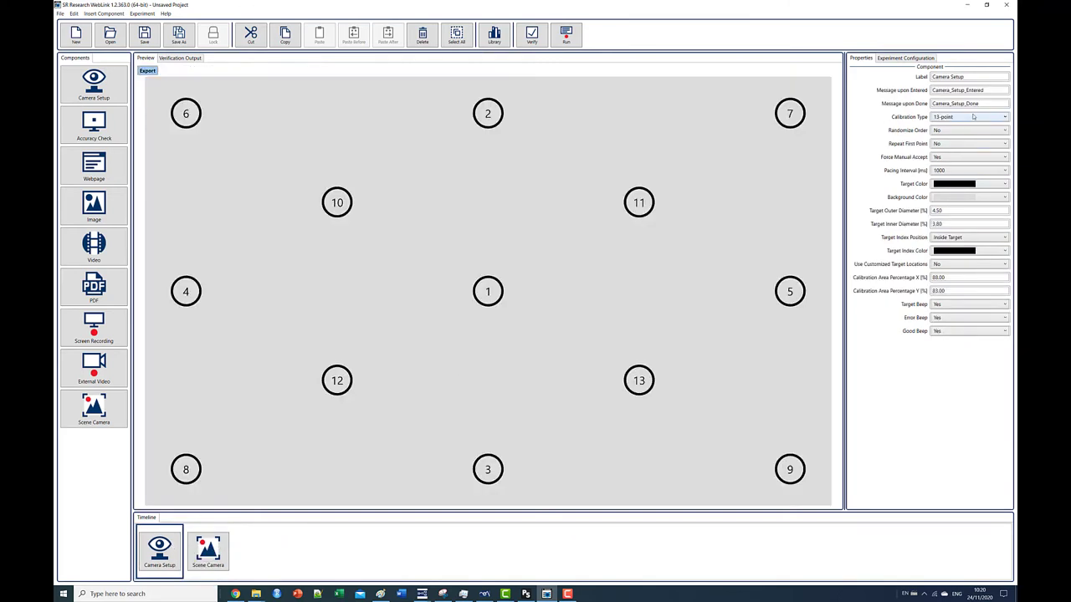
{"action": "left_click", "coordinate": [968, 116]}
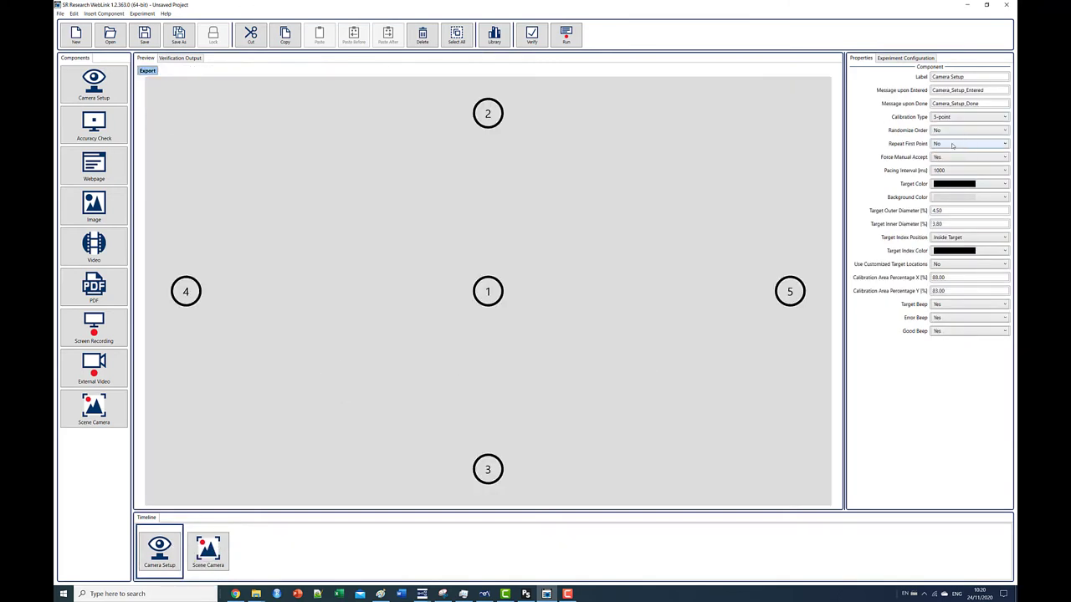
{"action": "left_click", "coordinate": [208, 552]}
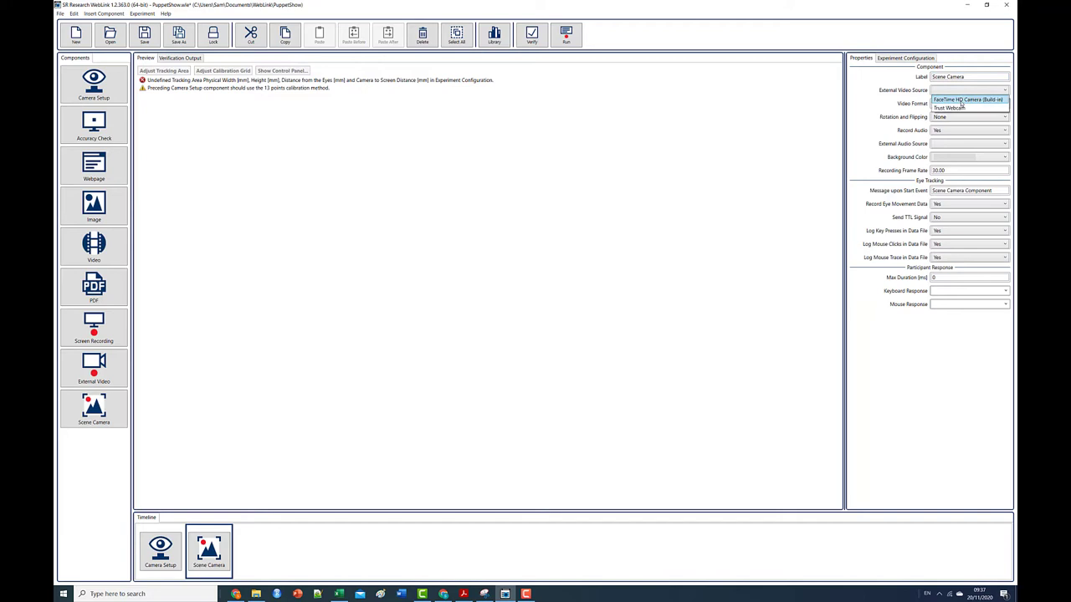
Use the Trust Webcam as scene video at HD1080-30p MJPG 1920x1080
{"action": "left_click", "coordinate": [949, 107]}
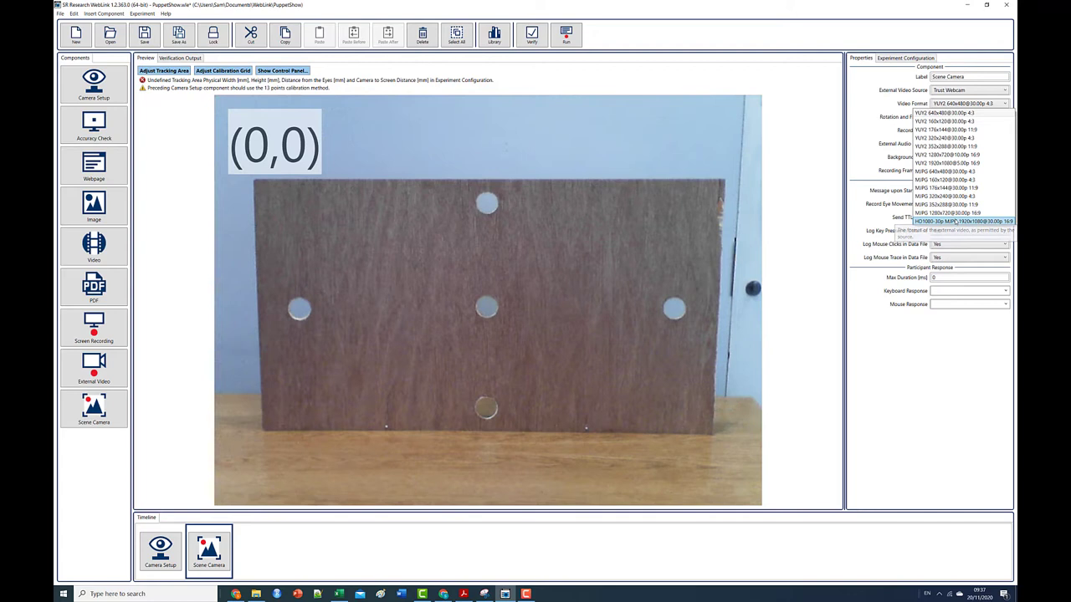
{"action": "left_click", "coordinate": [962, 220]}
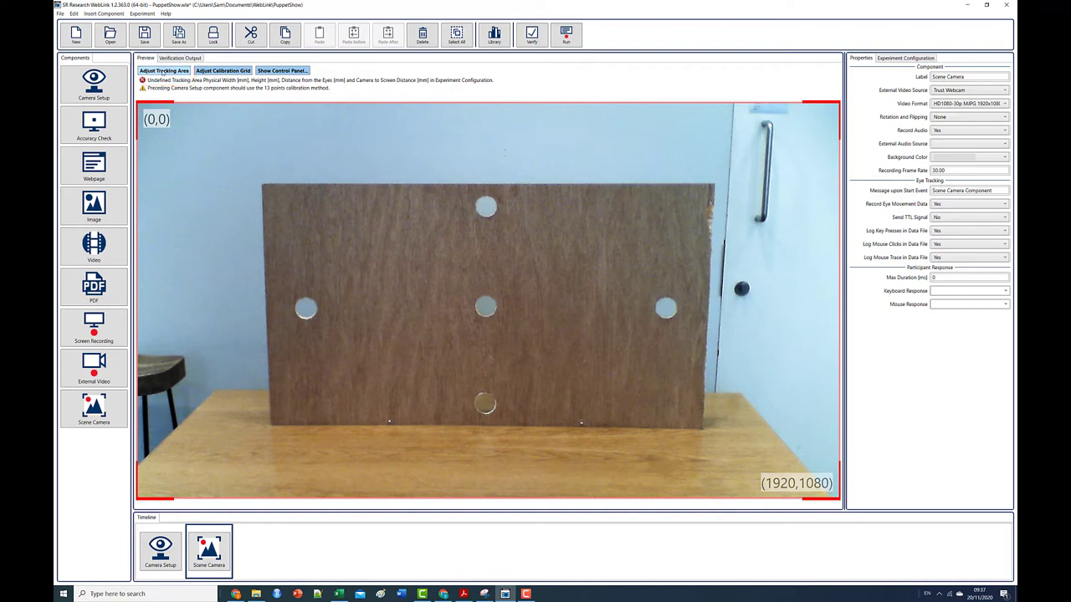
Fit the tracking area corners to the calibration board, roughly (343,216) to (1567,894)
{"action": "left_click", "coordinate": [164, 70]}
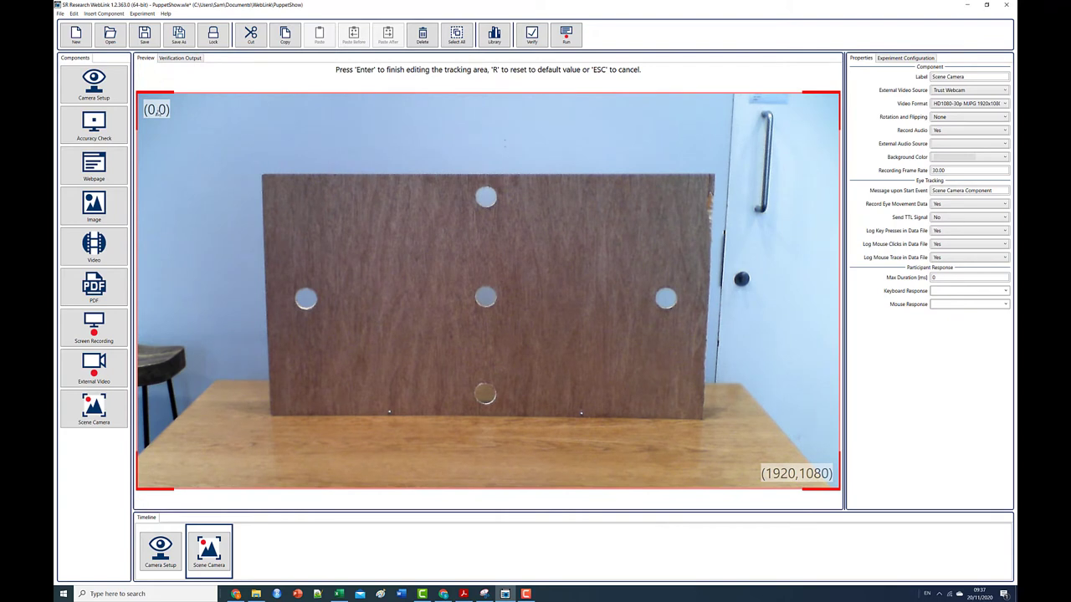
{"action": "left_click_drag", "start_coordinate": [138, 92], "coordinate": [237, 154]}
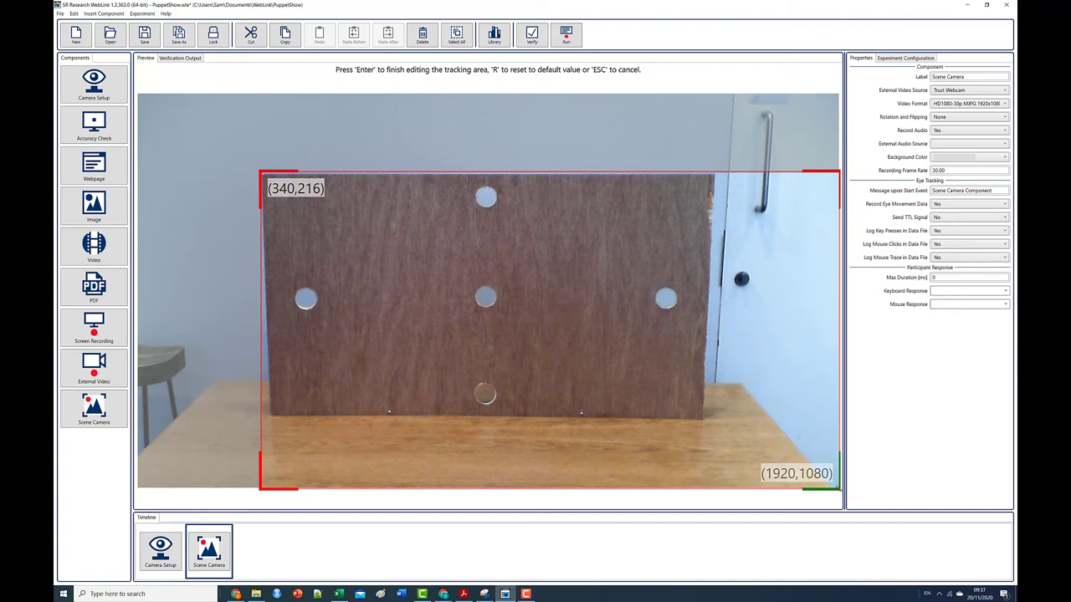
{"action": "left_click_drag", "start_coordinate": [837, 489], "coordinate": [711, 422]}
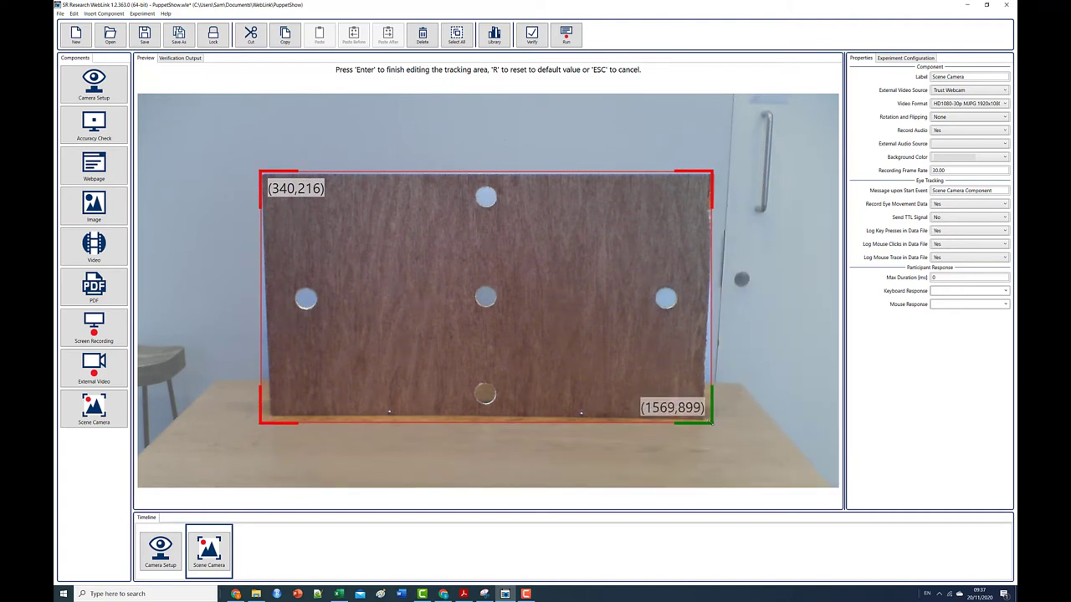
{"action": "left_click_drag", "start_coordinate": [712, 421], "coordinate": [708, 417]}
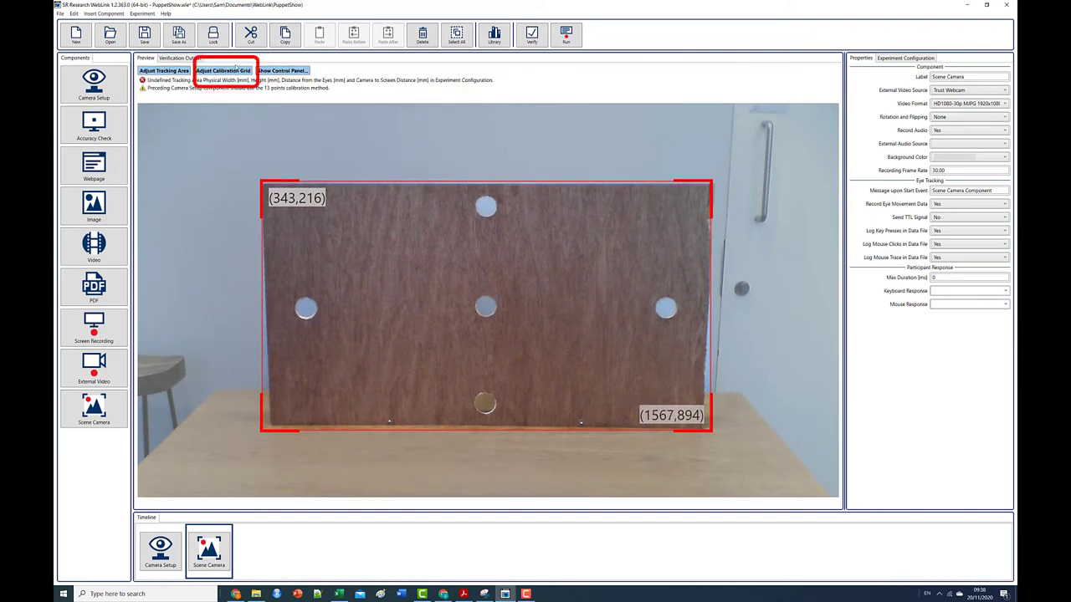
Place the five calibration grid targets over the board's holes
{"action": "left_click", "coordinate": [224, 71]}
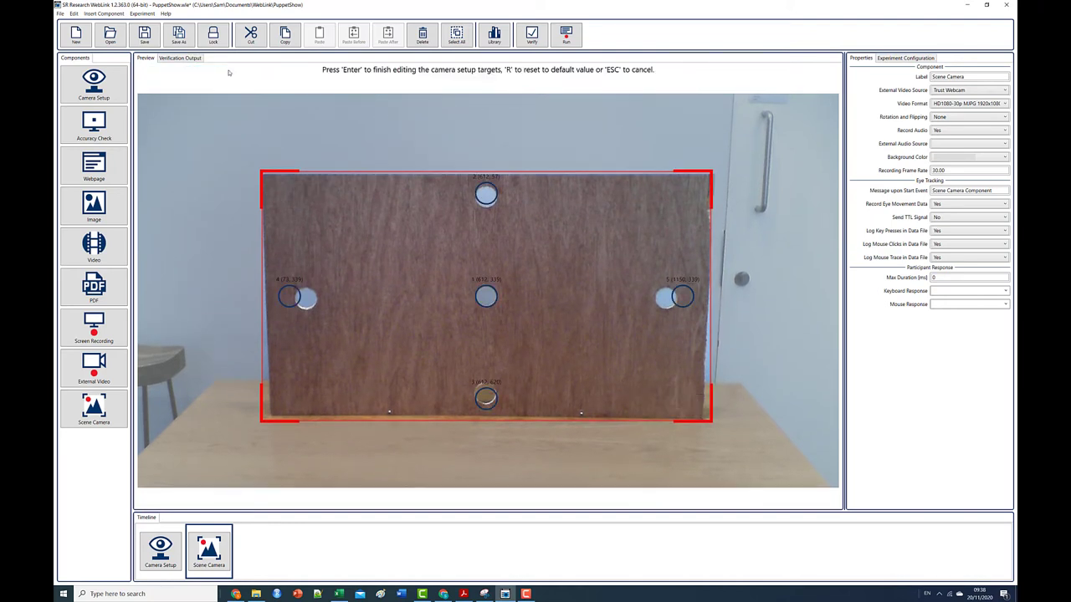
{"action": "left_click", "coordinate": [289, 297]}
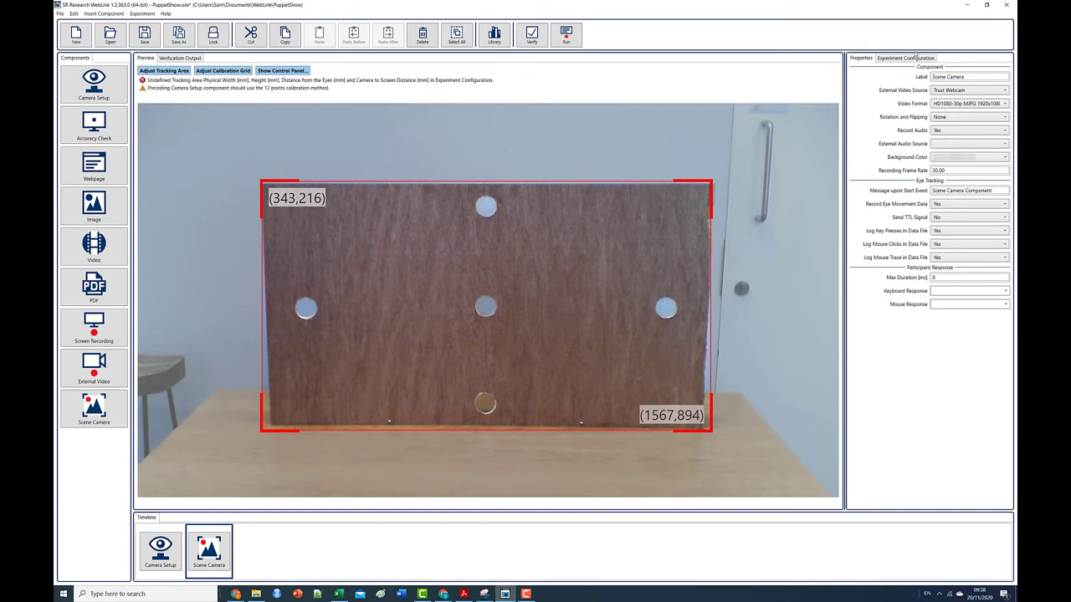
Enter tracking width 1070 mm, height 610 mm and the eye distance in Experiment Configuration
{"action": "left_click", "coordinate": [905, 58]}
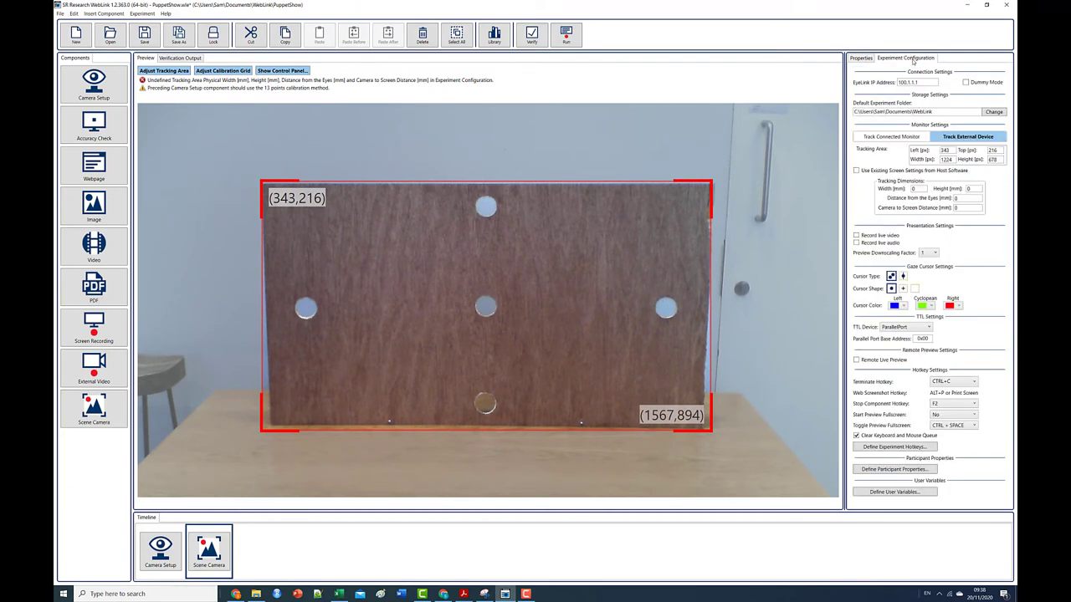
{"action": "mouse_move", "coordinate": [933, 198]}
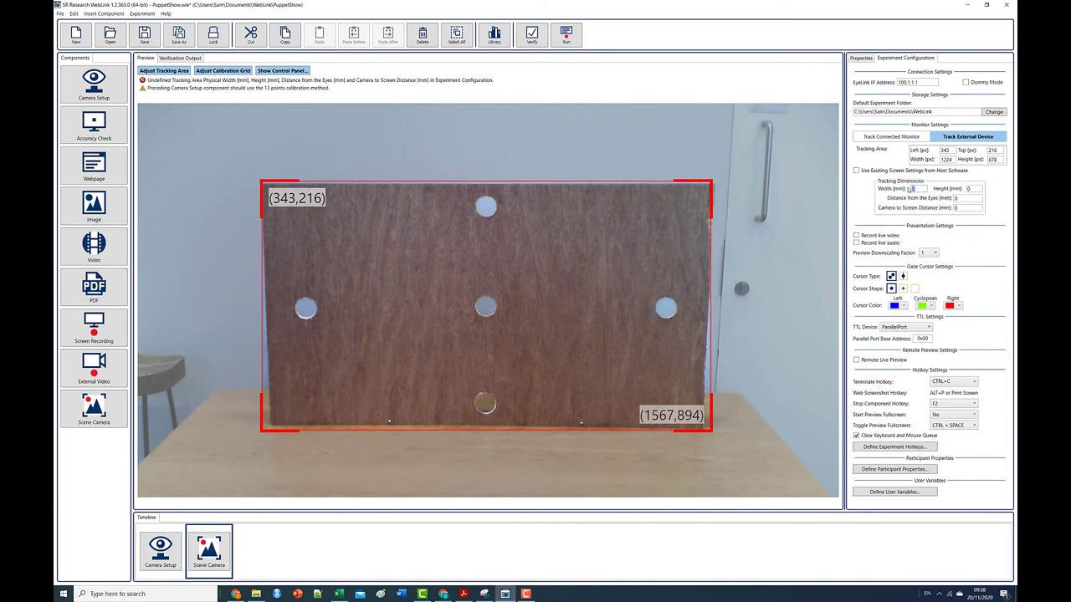
{"action": "type", "text": "1070"}
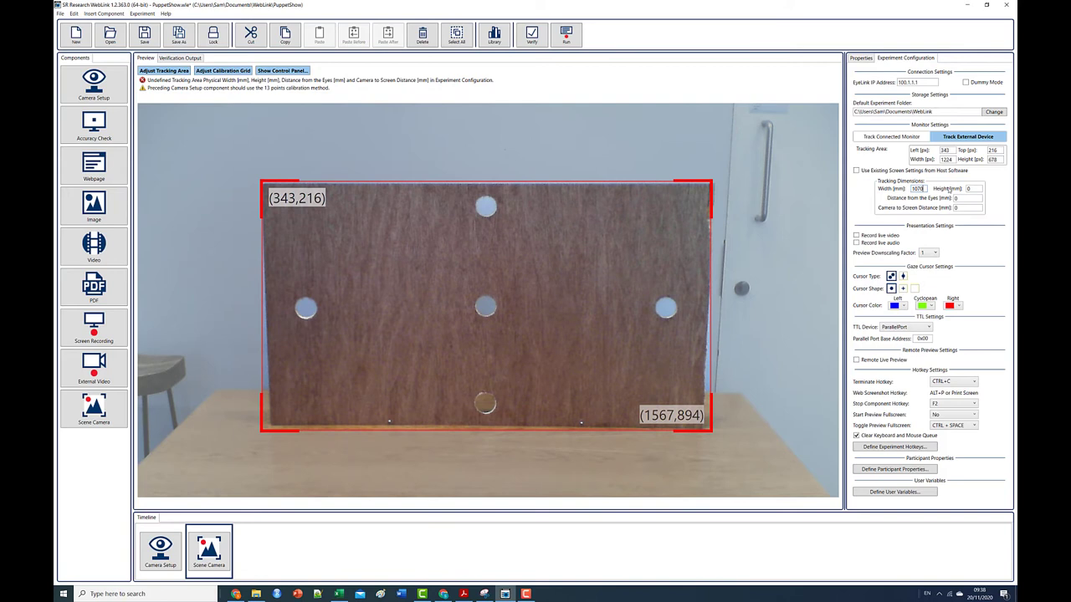
{"action": "left_click", "coordinate": [966, 188]}
{"action": "type", "text": "610"}
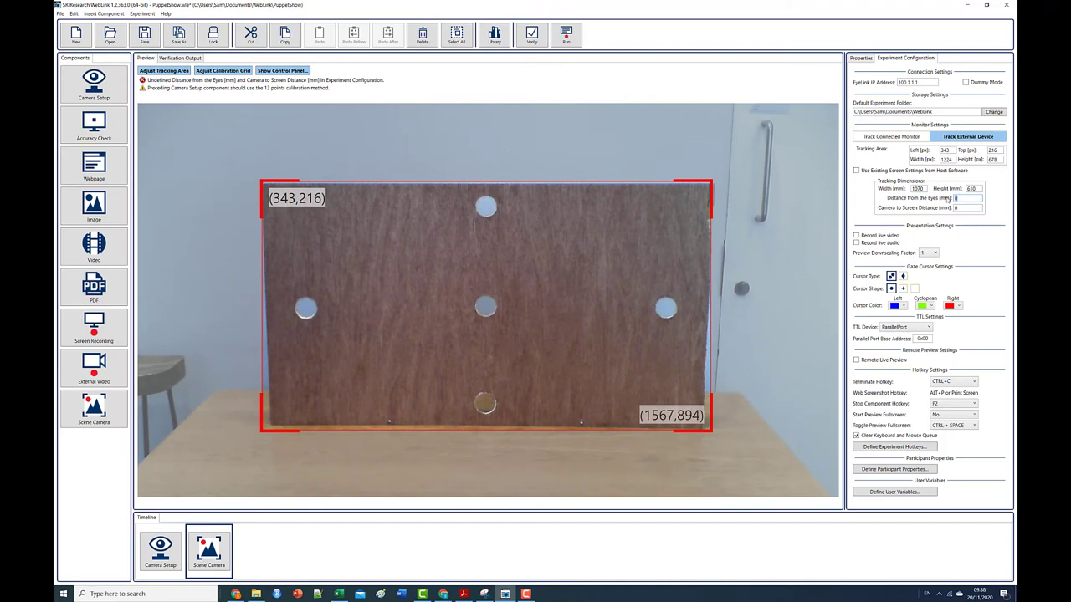
{"action": "left_click", "coordinate": [894, 446]}
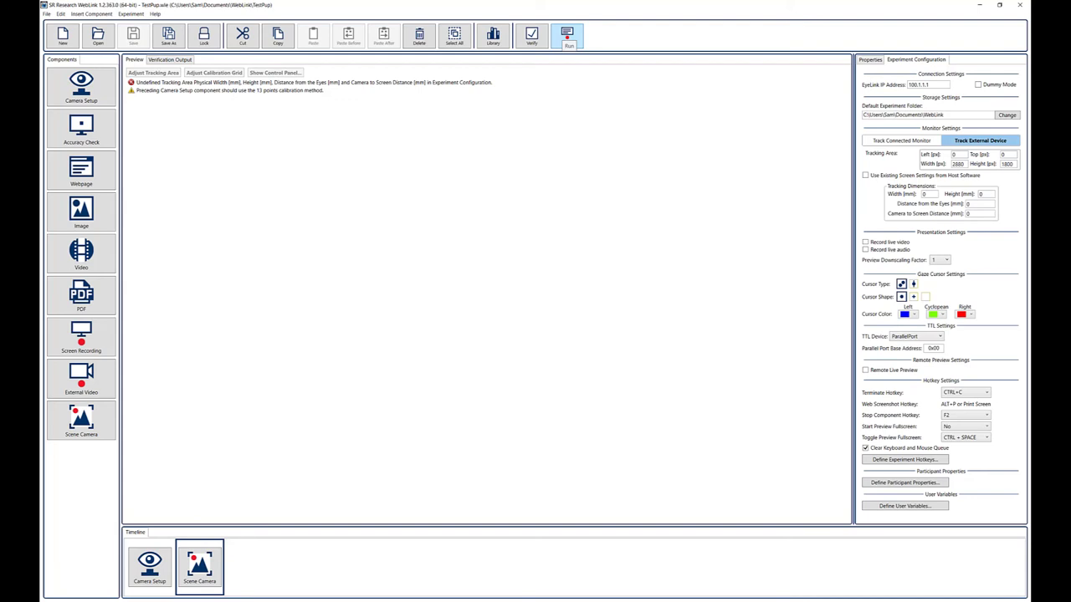
Run the experiment to record gaze over the webcam board view
{"action": "left_click", "coordinate": [567, 35]}
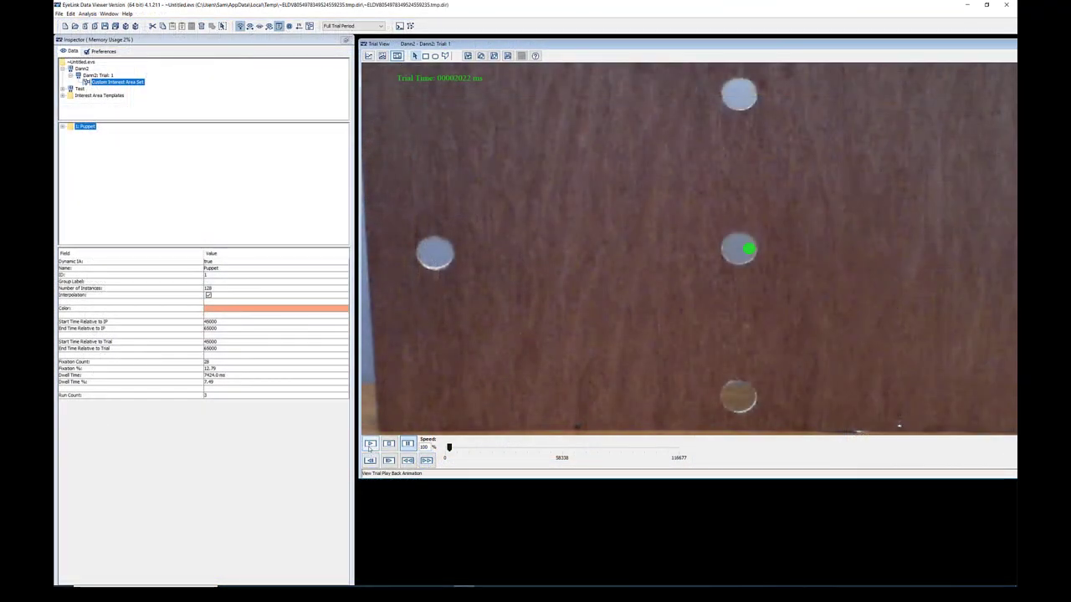
Create a PuppetShow interest period from PuppetShow_Start lasting 10000 ms and apply it
{"action": "left_click", "coordinate": [370, 444]}
{"action": "type", "text": "PuppetSh"}
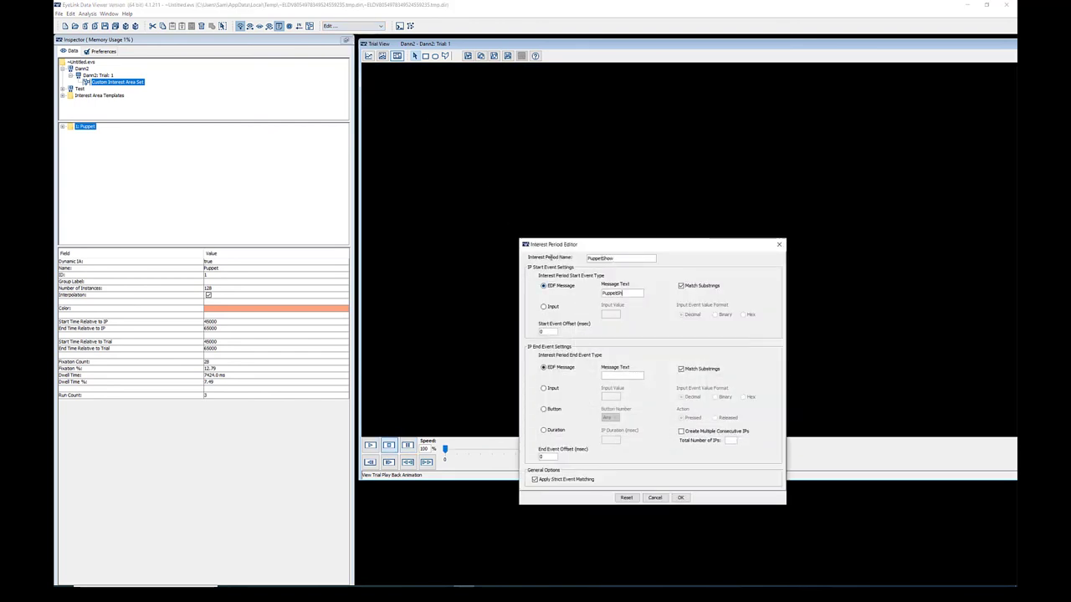
{"action": "left_click", "coordinate": [544, 430]}
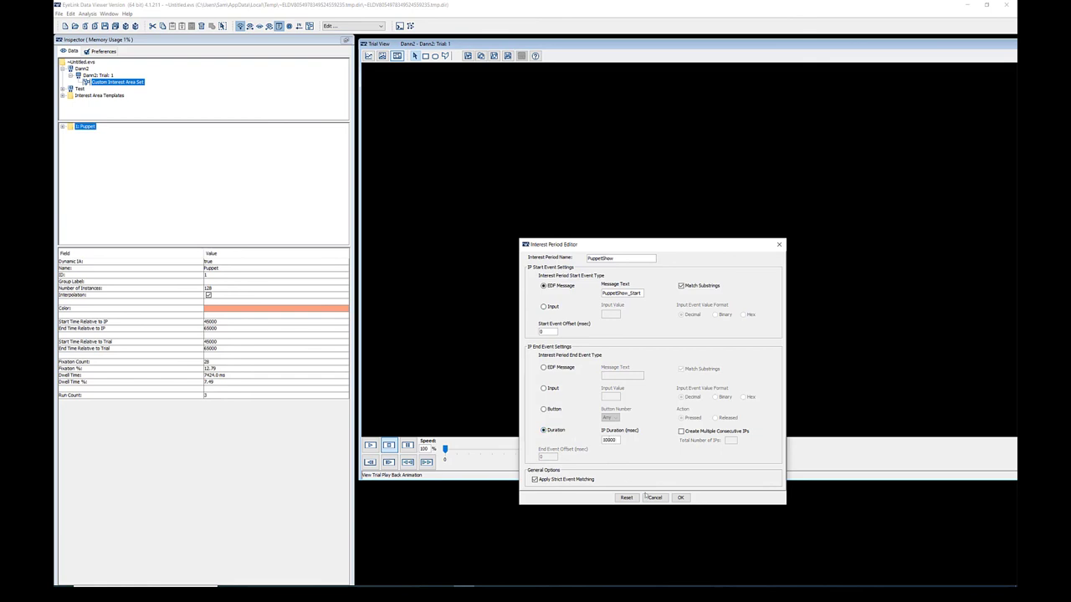
{"action": "left_click", "coordinate": [680, 498]}
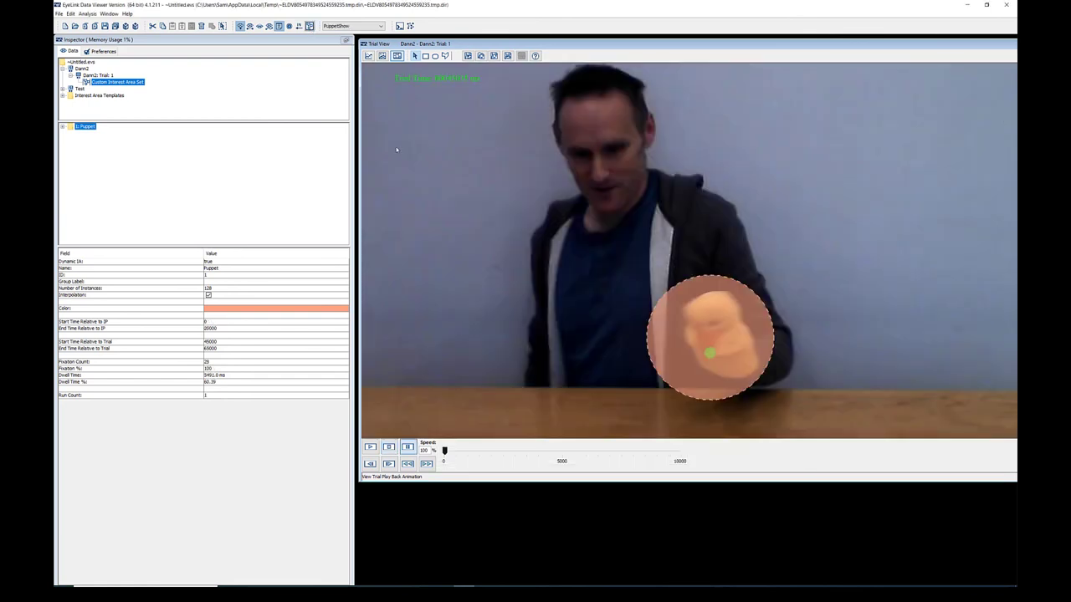